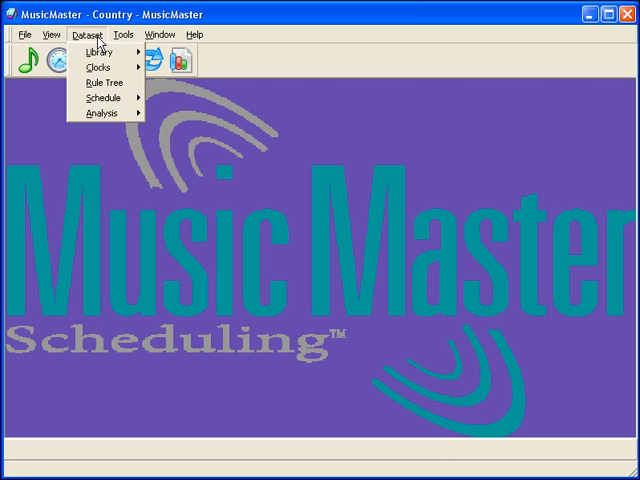
pyautogui.moveTo(97, 66)
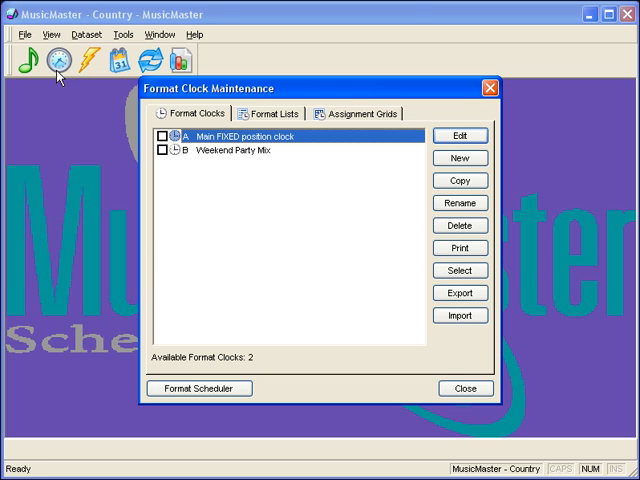
# - Open the Format Scheduler calendar from the Format Clock Maintenance list
pyautogui.click(210, 388)
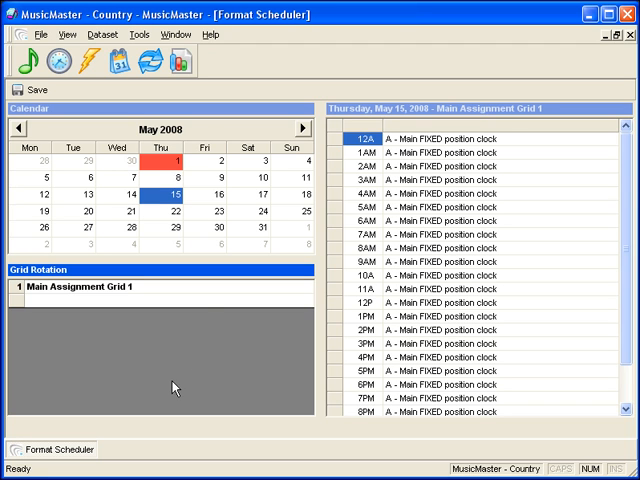
pyautogui.moveTo(205, 191)
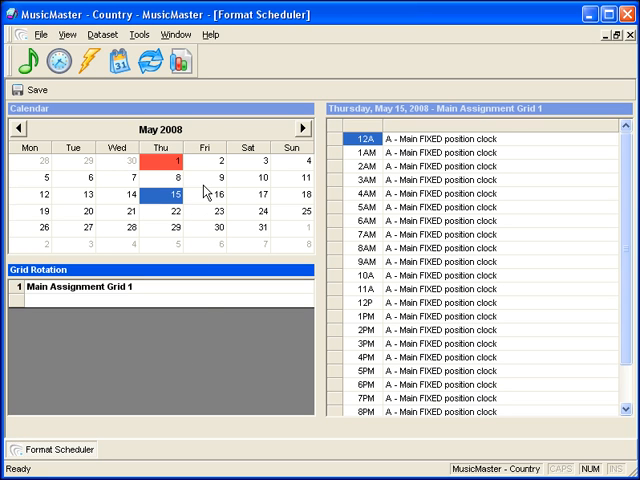
pyautogui.moveTo(468, 207)
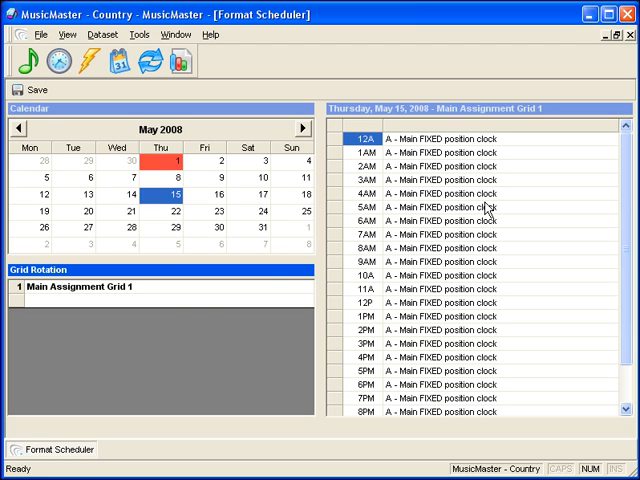
pyautogui.moveTo(178, 299)
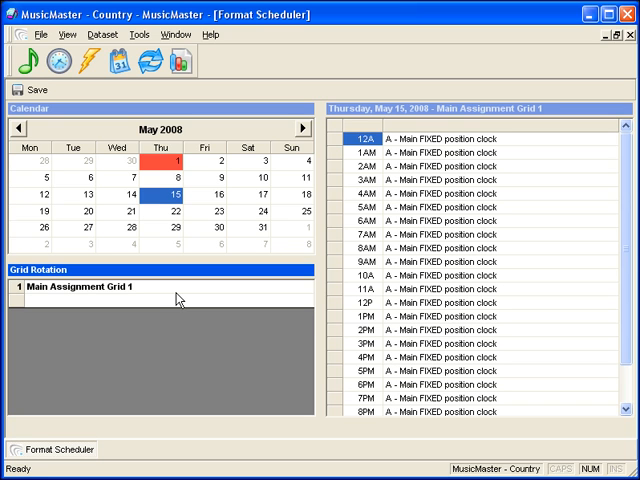
# - Select Friday, May 2, 2008 in the calendar to load its hourly clock grid
pyautogui.click(198, 161)
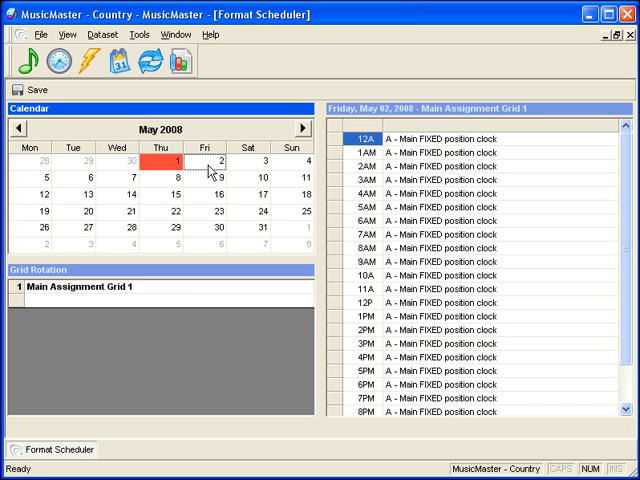
pyautogui.moveTo(482, 235)
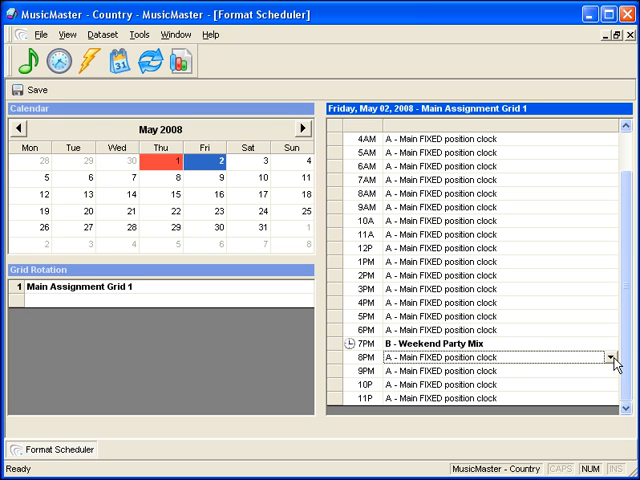
# - Assign the B - Weekend Party Mix clock to the 8PM hour
pyautogui.click(608, 357)
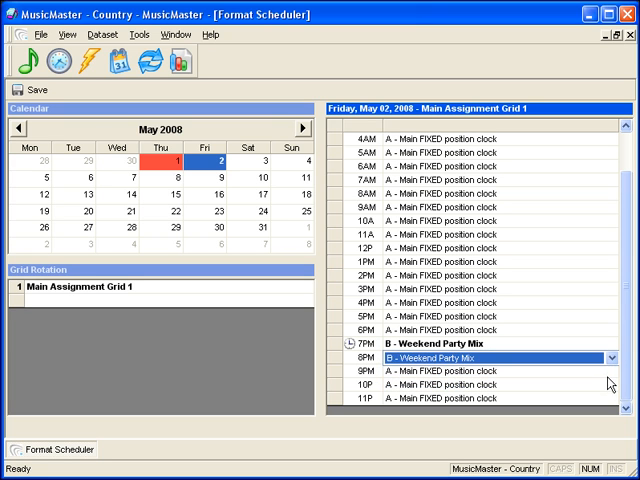
pyautogui.click(608, 376)
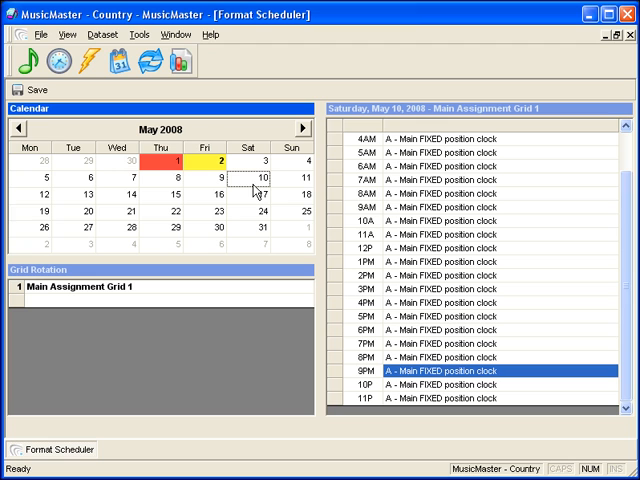
pyautogui.moveTo(249, 189)
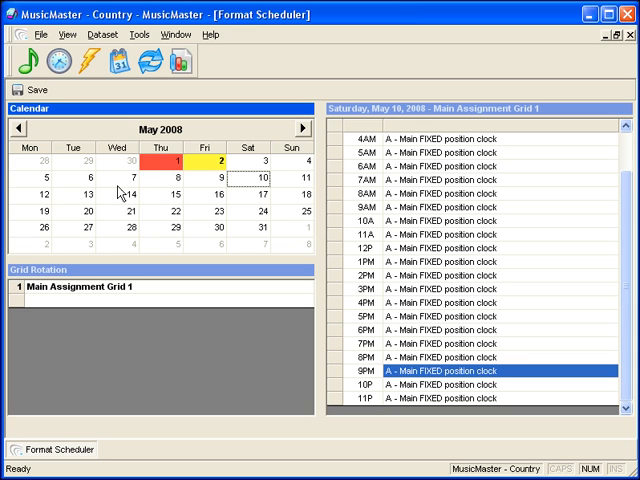
# - Bring up the date options menu for Tuesday, May 6
pyautogui.rightClick(62, 179)
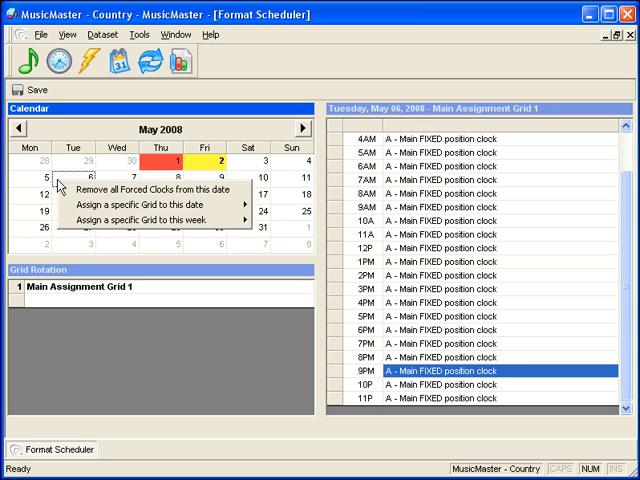
pyautogui.moveTo(150, 189)
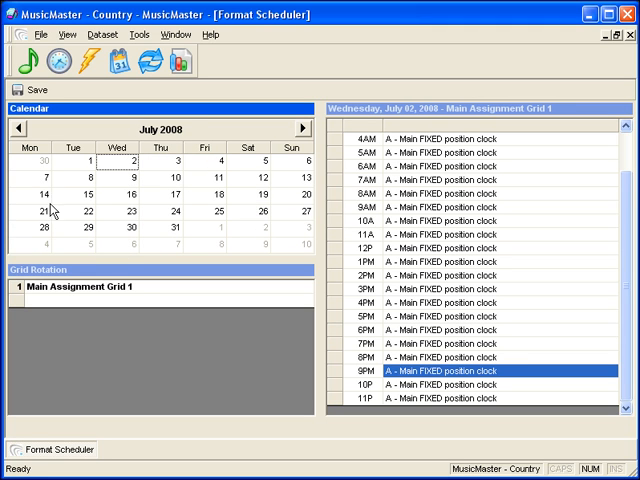
pyautogui.moveTo(146, 302)
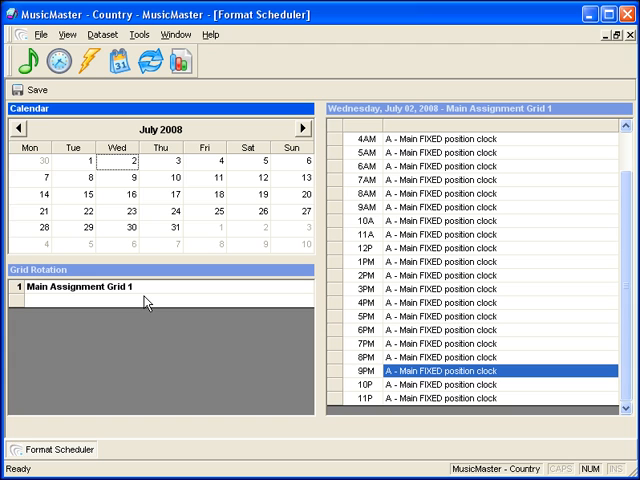